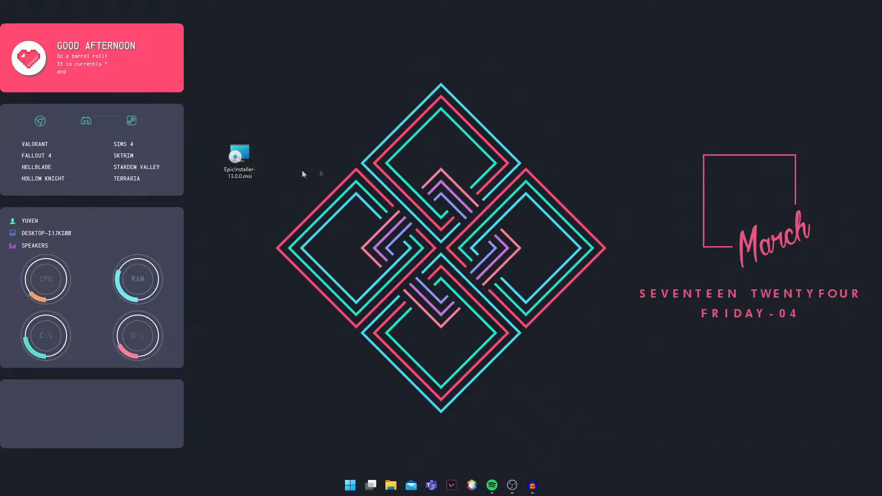
mouse_move(349, 327)
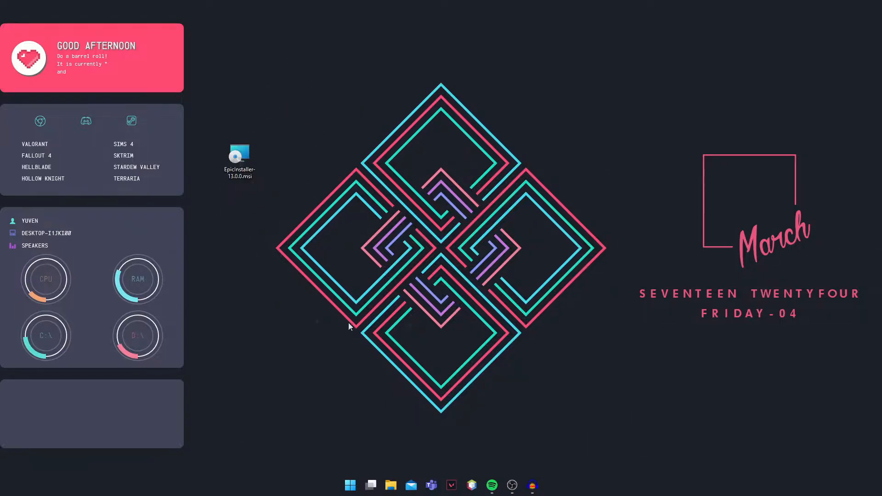
mouse_move(422, 319)
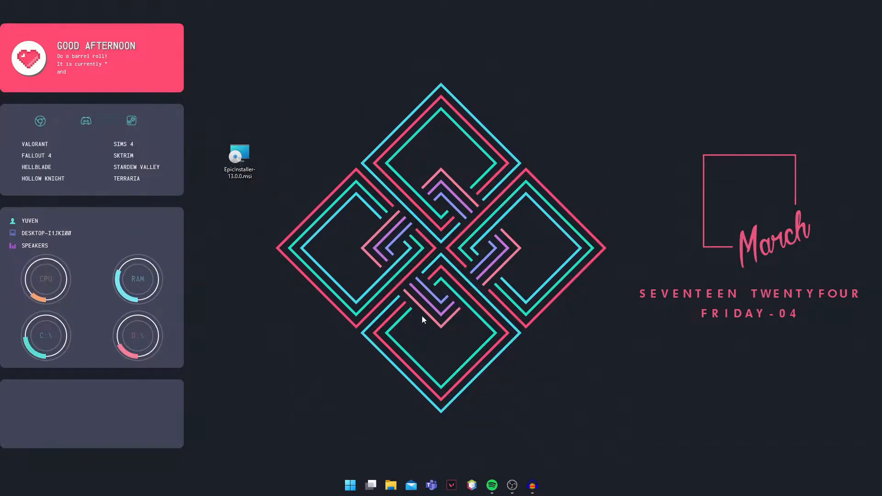
mouse_move(409, 172)
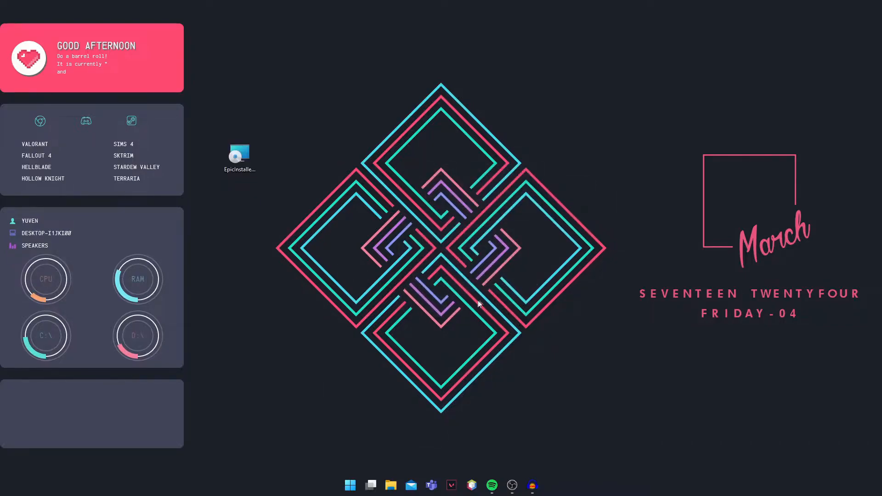
- Select EpicInstaller-13.0.0.msi and nudge its desktop icon slightly to the right
click(239, 160)
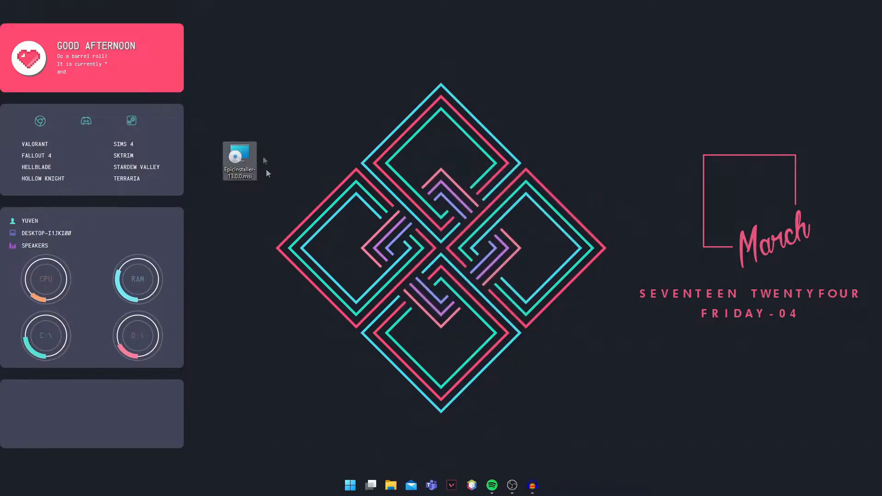
mouse_move(239, 160)
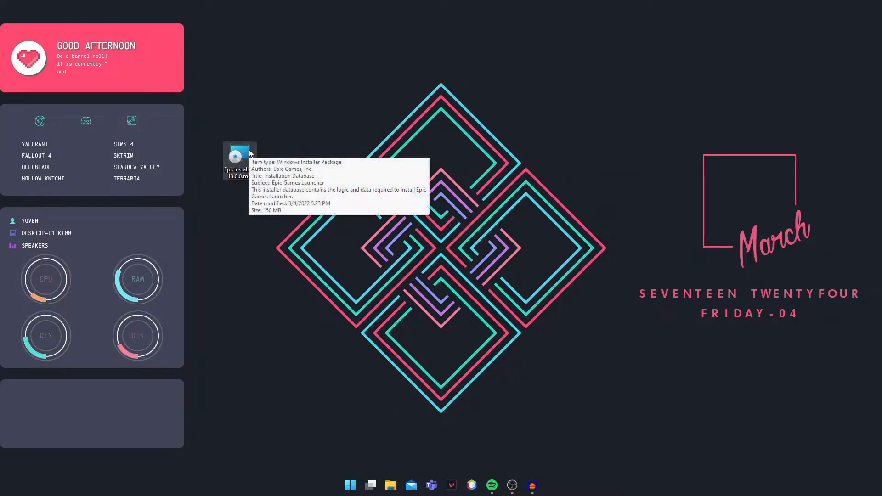
mouse_move(297, 160)
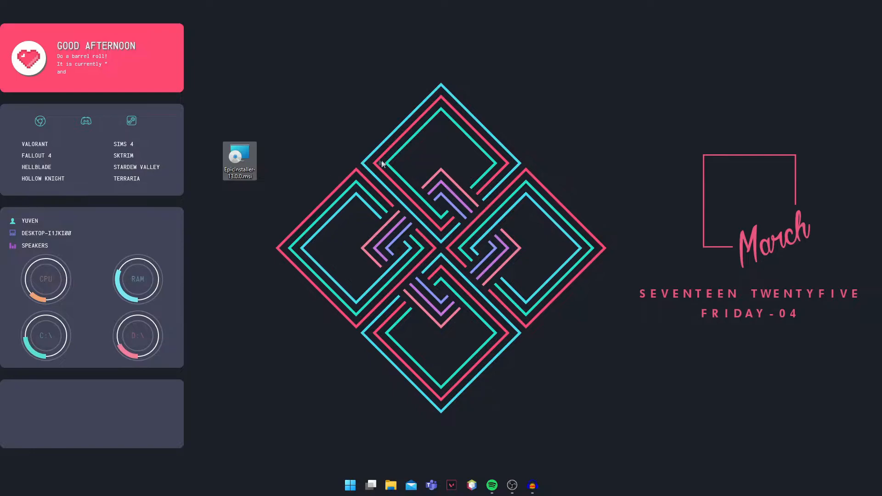
mouse_move(260, 151)
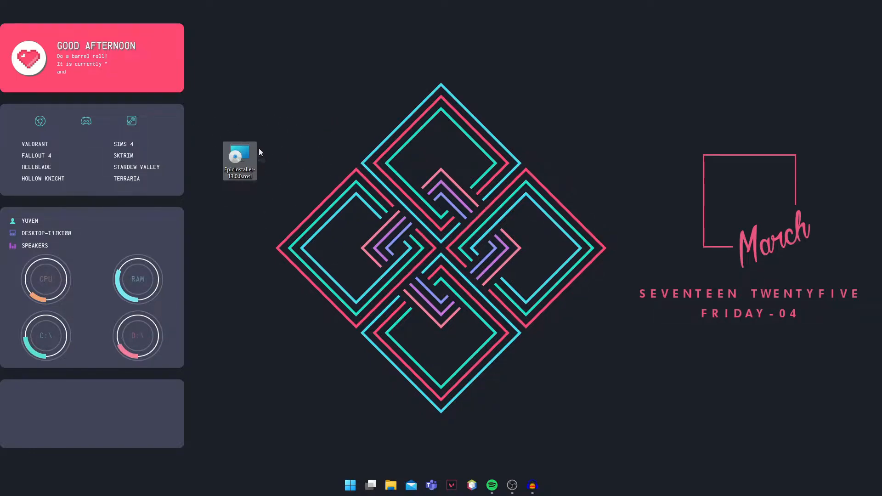
mouse_move(238, 157)
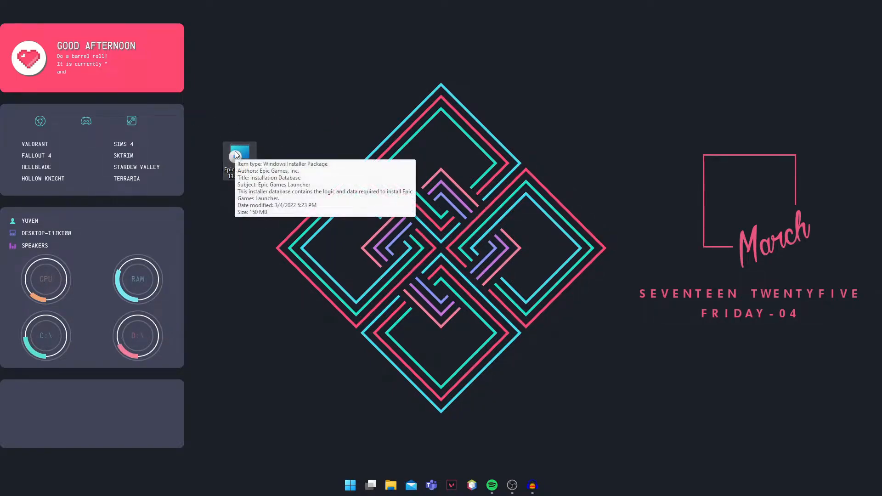
mouse_move(197, 153)
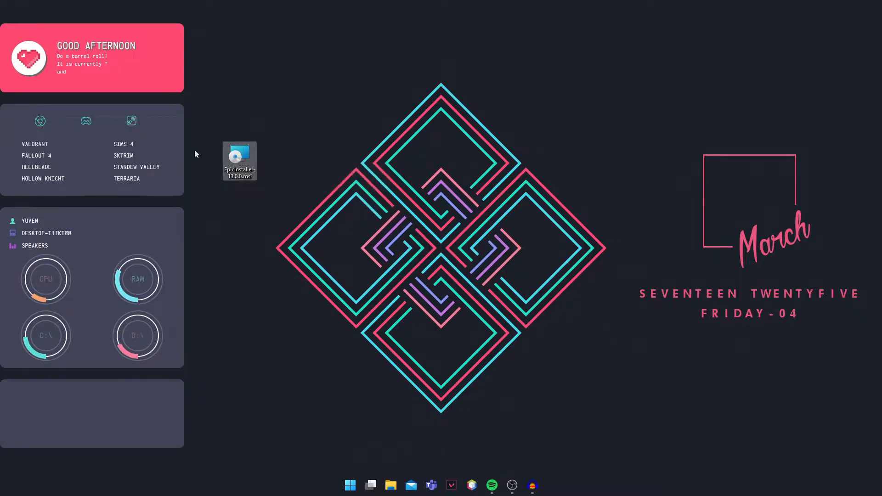
drag(239, 160, 264, 156)
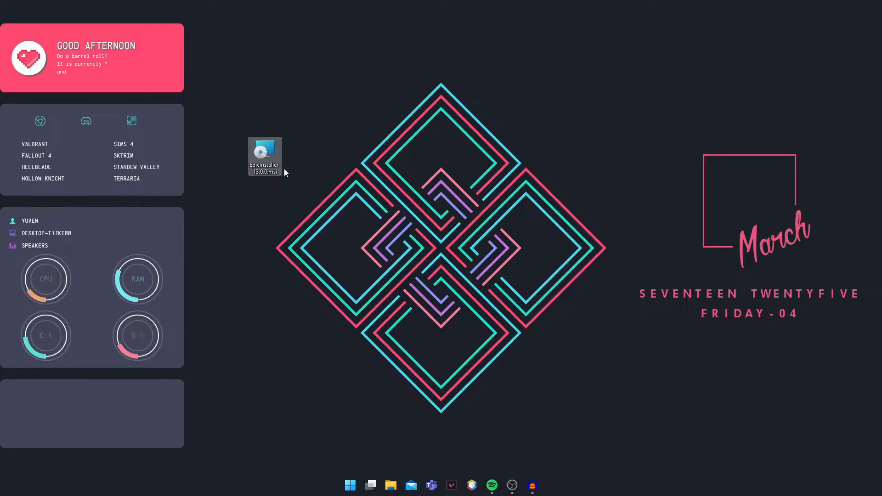
- Copy the Desktop folder path from the installer's Properties Location field
right_click(265, 156)
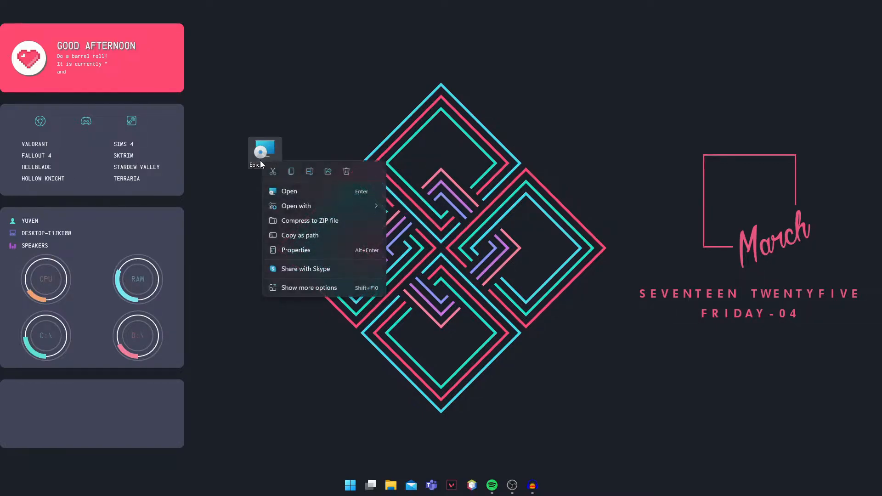
click(295, 249)
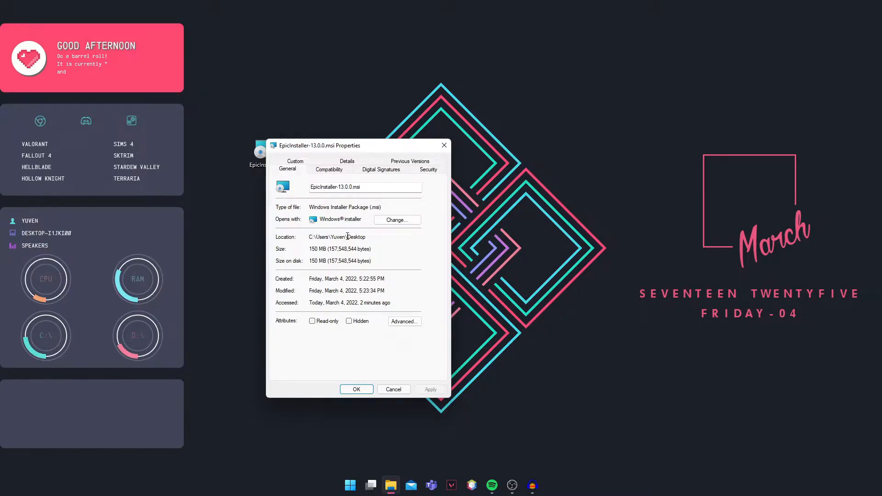
double_click(336, 236)
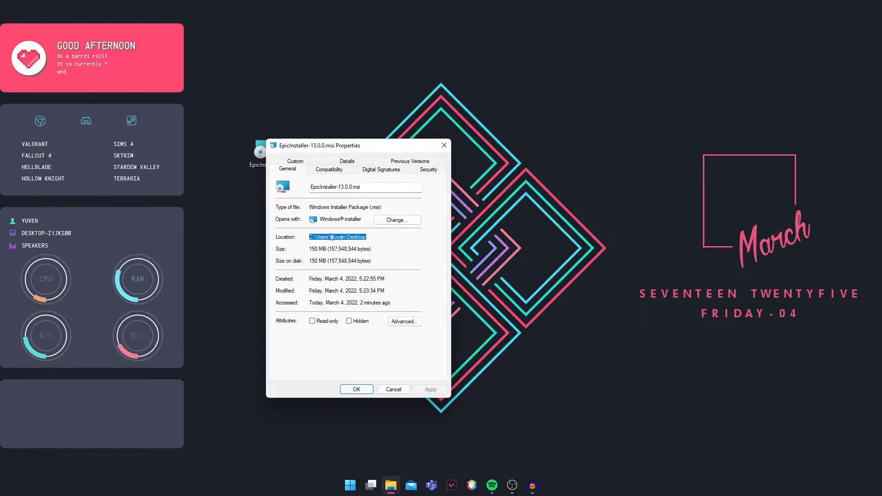
right_click(338, 237)
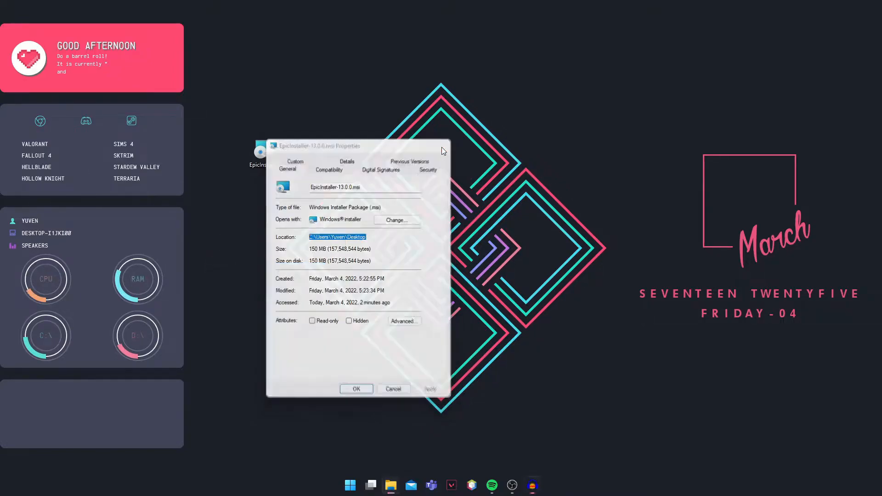
- Close Properties, search Start for cmd, and run Command Prompt as administrator
click(392, 389)
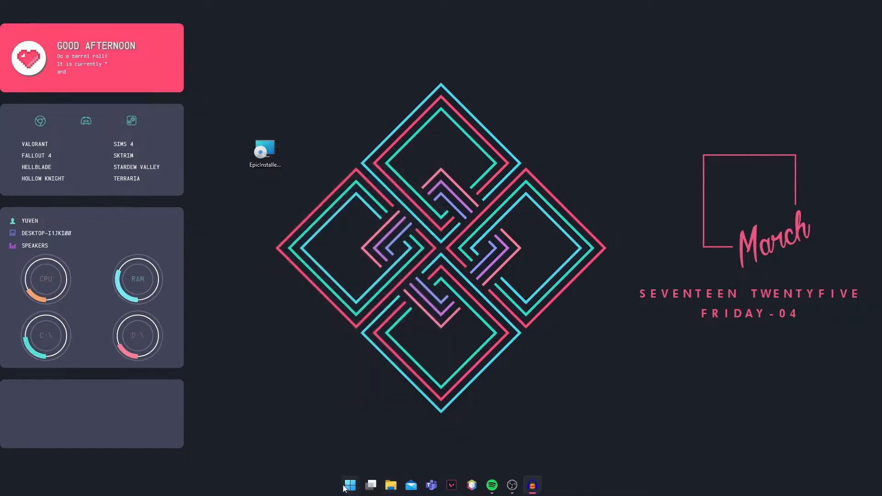
click(349, 484)
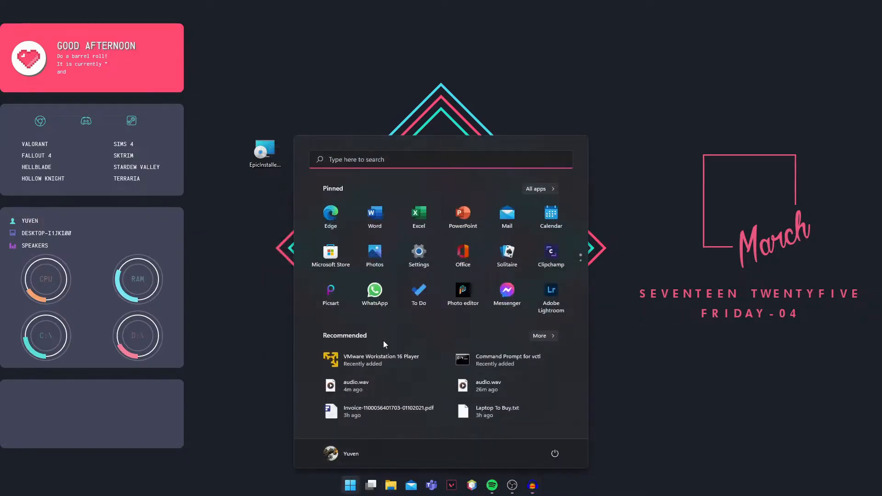
text(cmd)
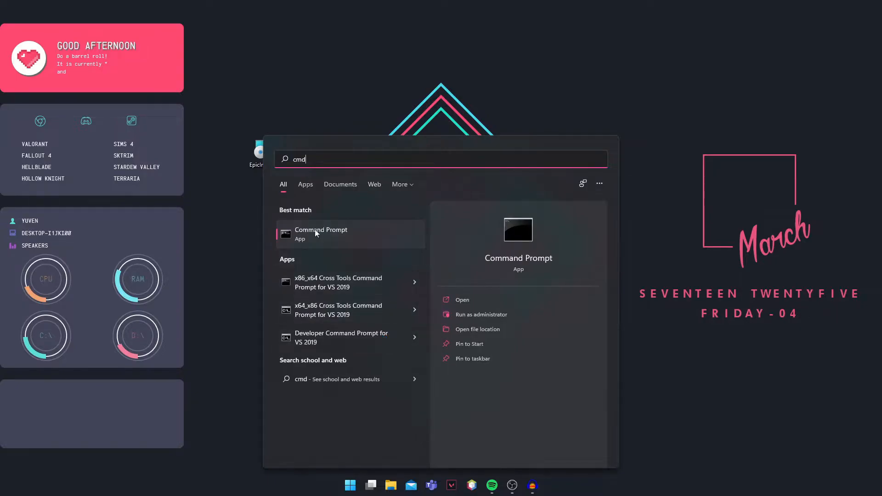
right_click(320, 234)
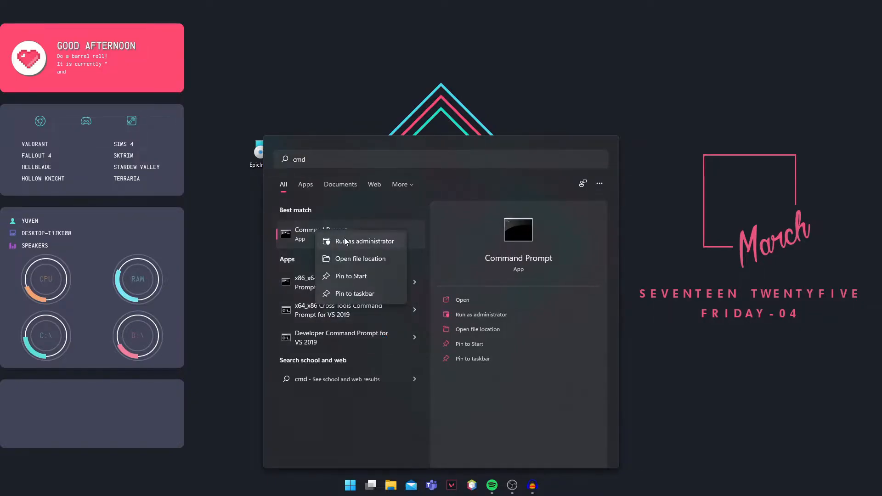
click(365, 241)
text(C:\Users\Yuven\Desktop\)
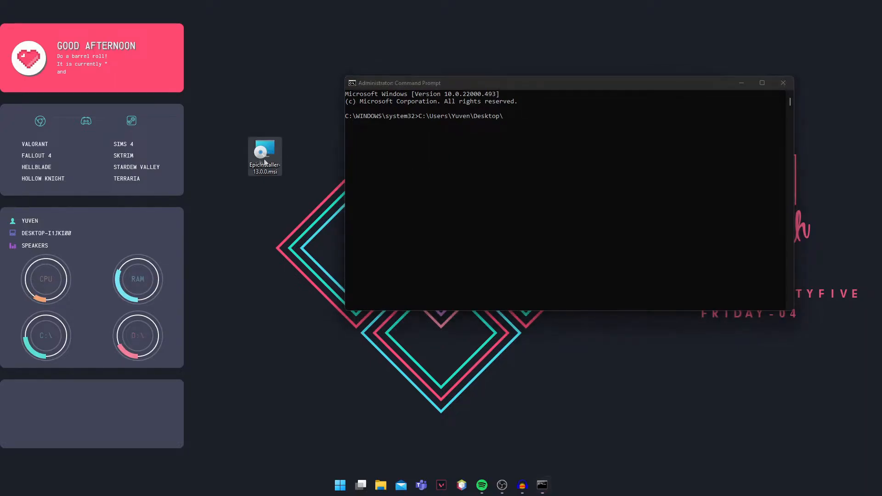
mouse_move(265, 156)
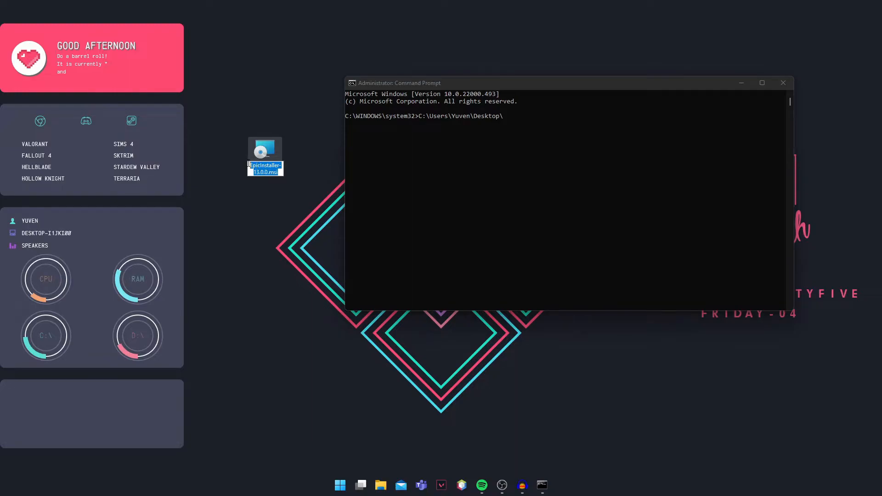
- Run EpicInstaller-13.0.0.msi from its full Desktop path and start the default-folder install
right_click(265, 169)
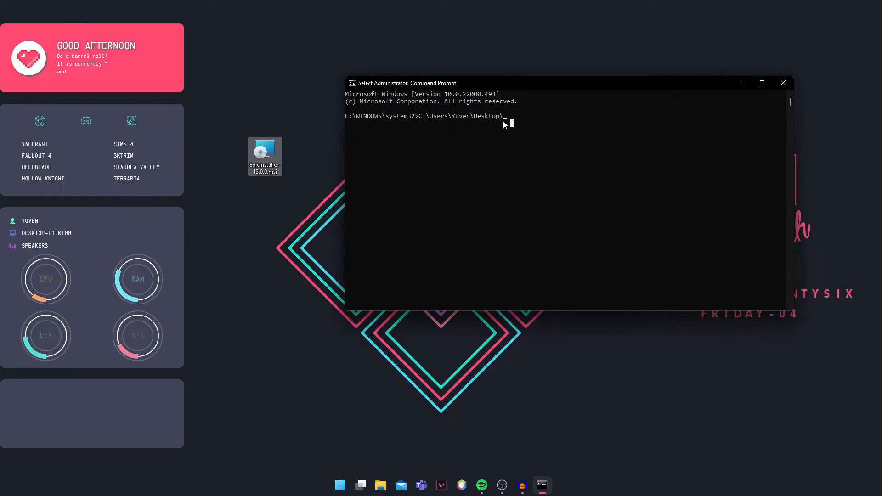
text(EpicInstaller-13.0.0.msi)
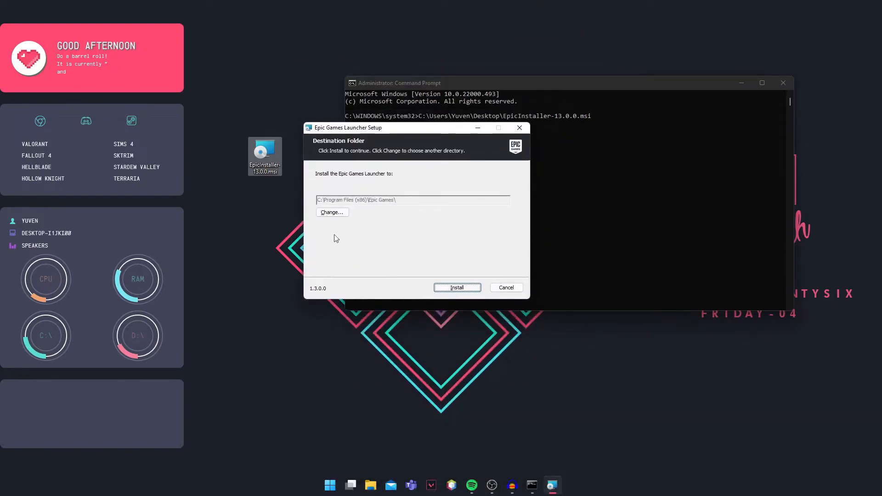
click(457, 288)
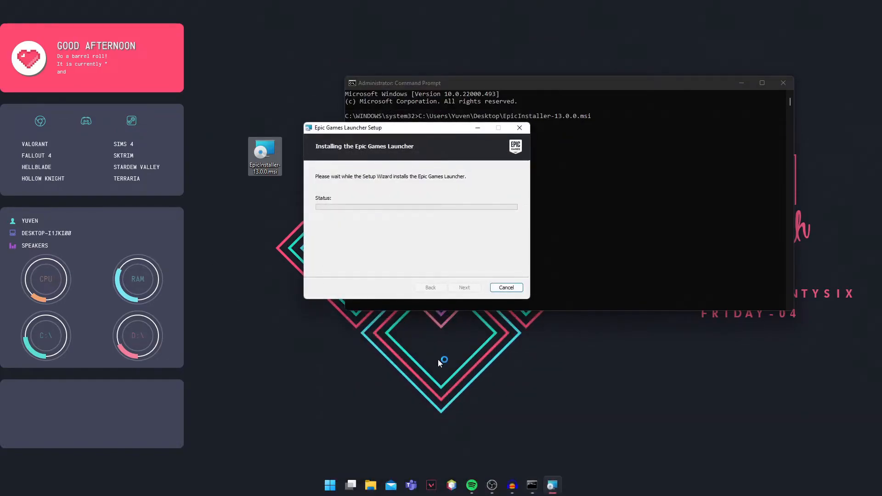